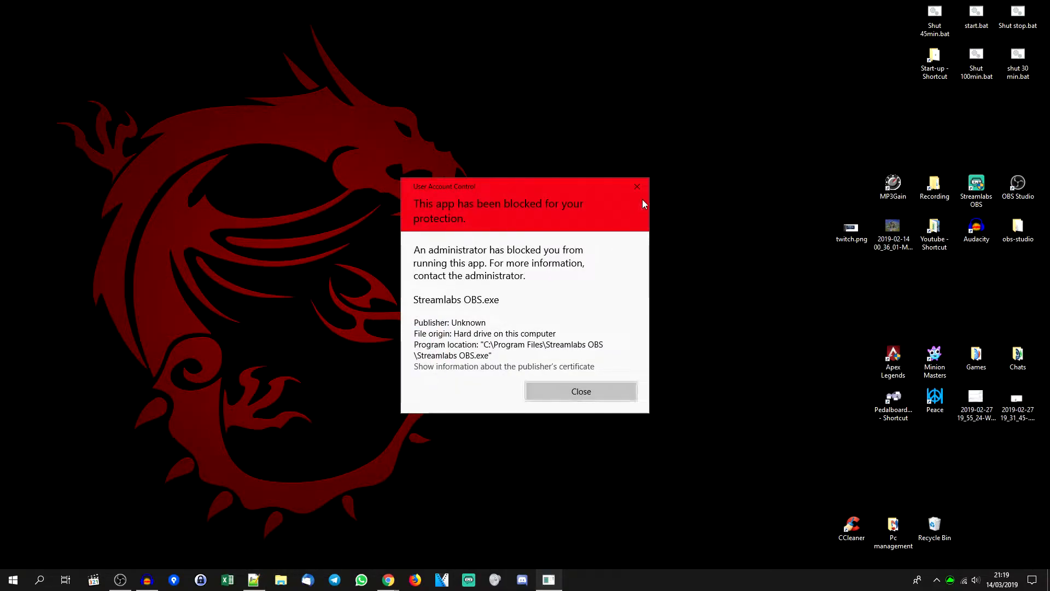
Dismiss the 'This app has been blocked' warning for Streamlabs OBS.
left_click(581, 392)
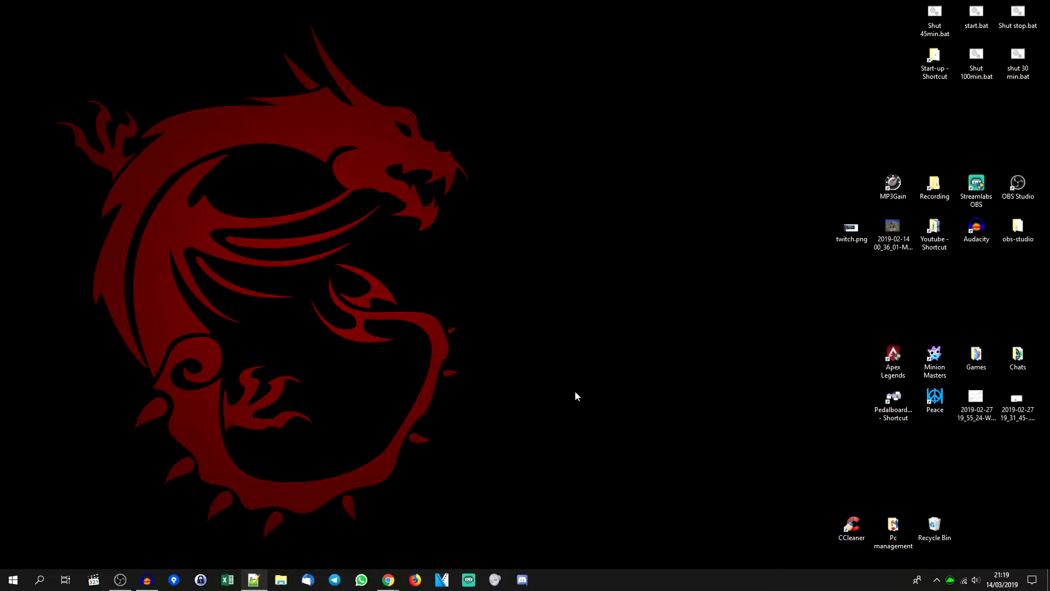
Search 'rege' from Start and launch regedit from its result options.
left_click(12, 580)
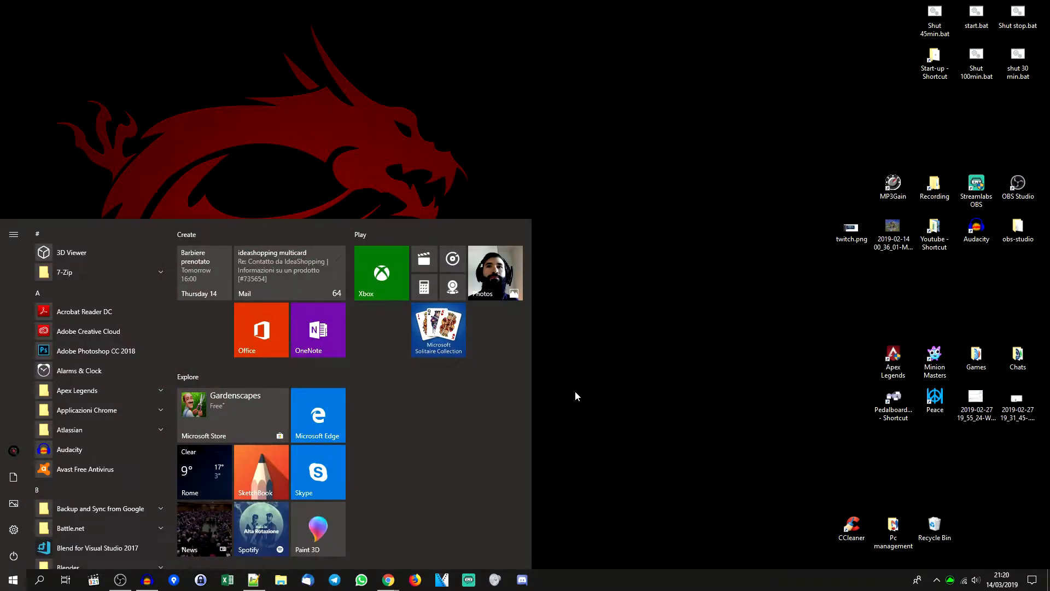
type("regedit")
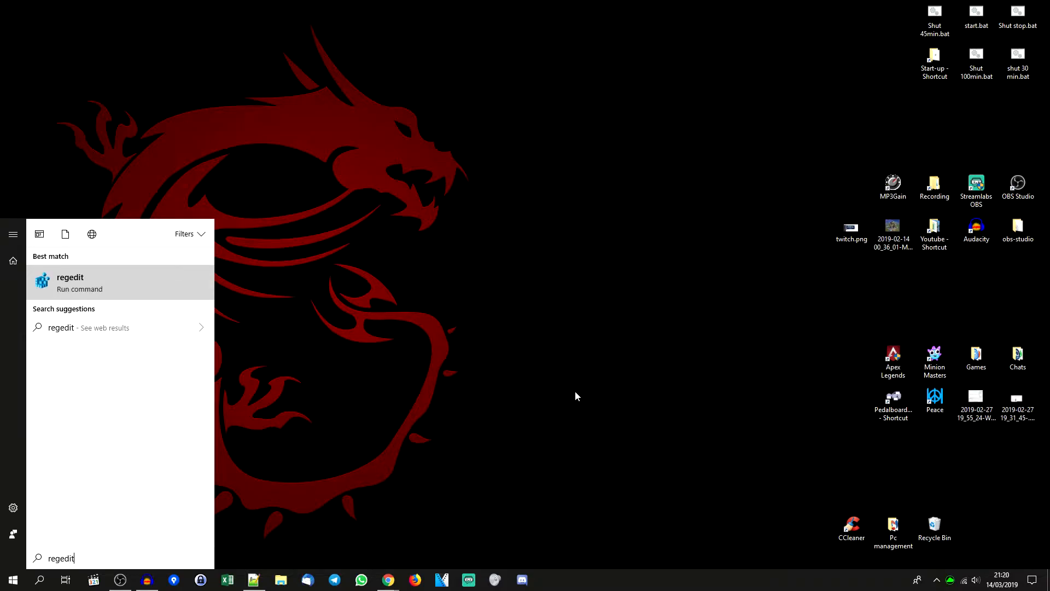
right_click(70, 281)
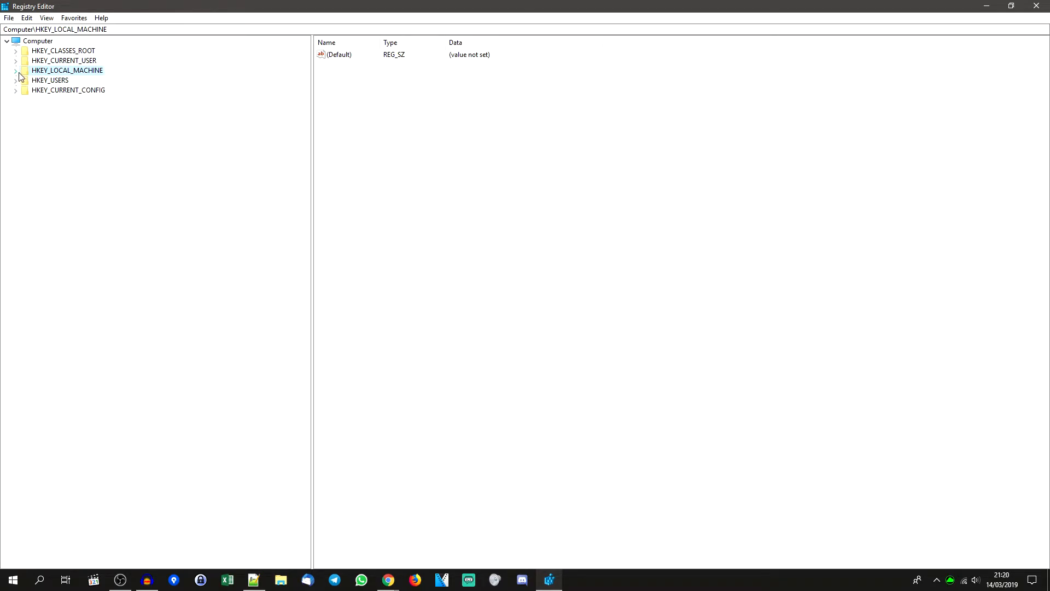
Navigate HKEY_LOCAL_MACHINE > SOFTWARE > ... > Policies and select the System key's values.
left_click(15, 70)
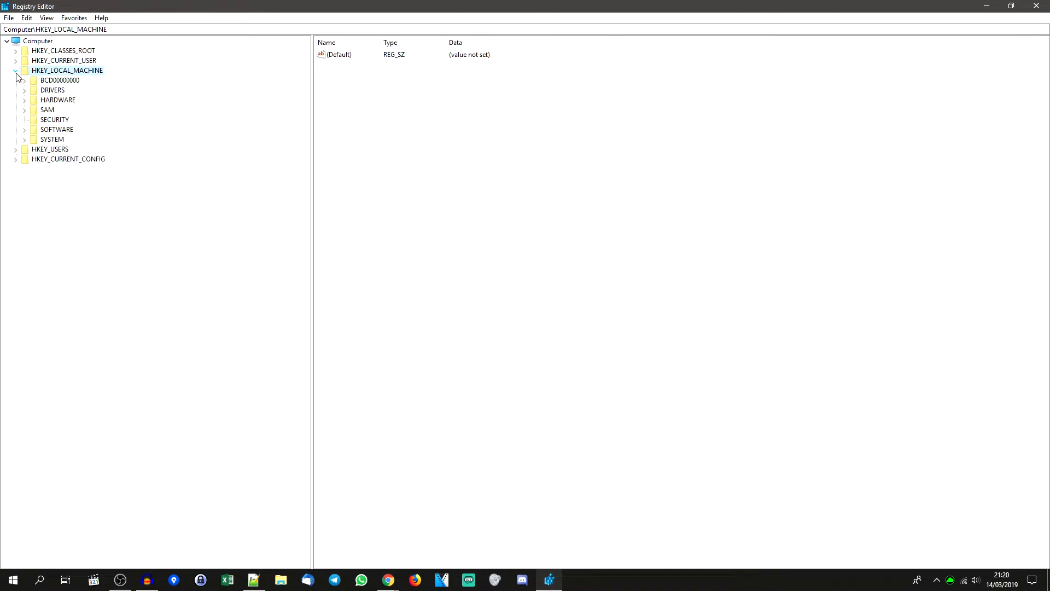
left_click(25, 129)
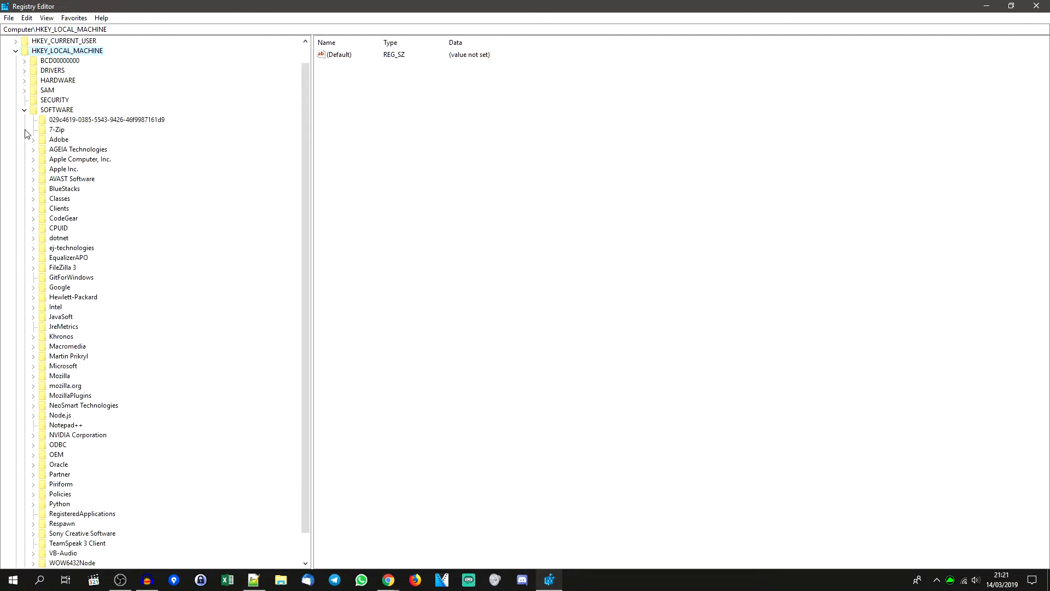
mouse_move(35, 371)
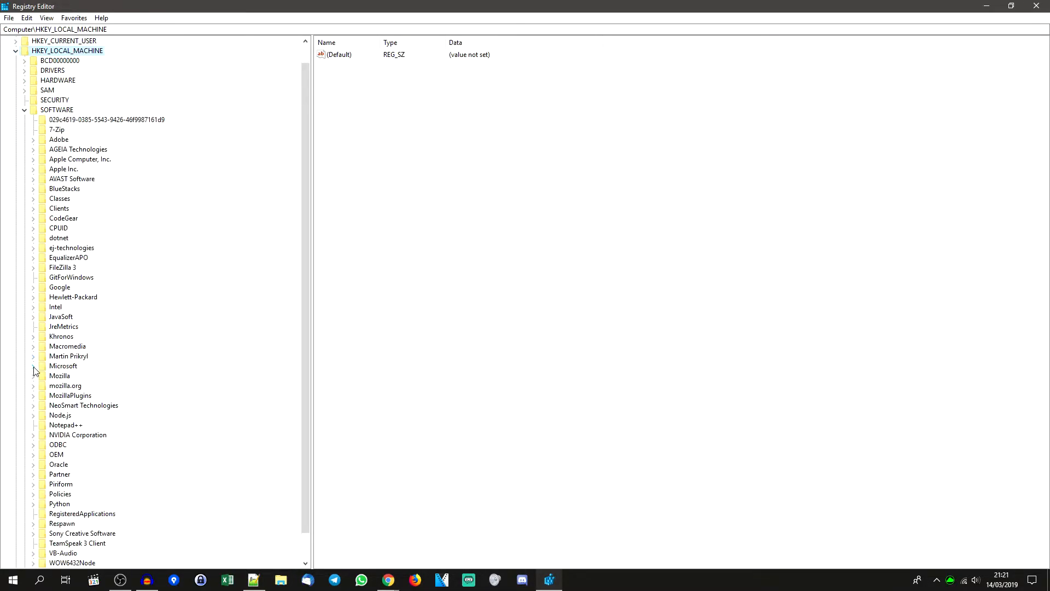
scroll("down", 3)
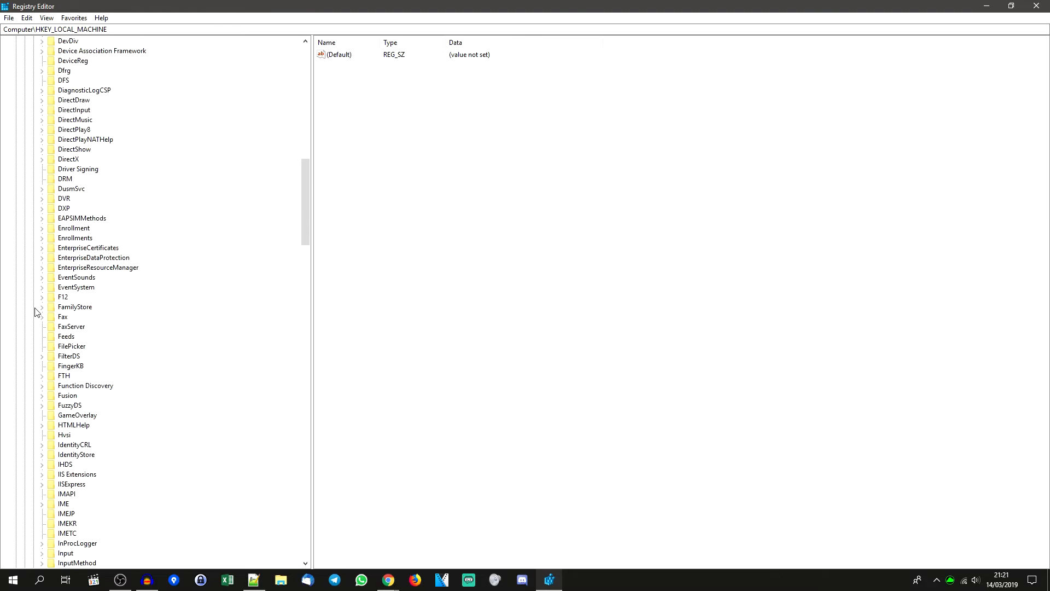
scroll("down", 3)
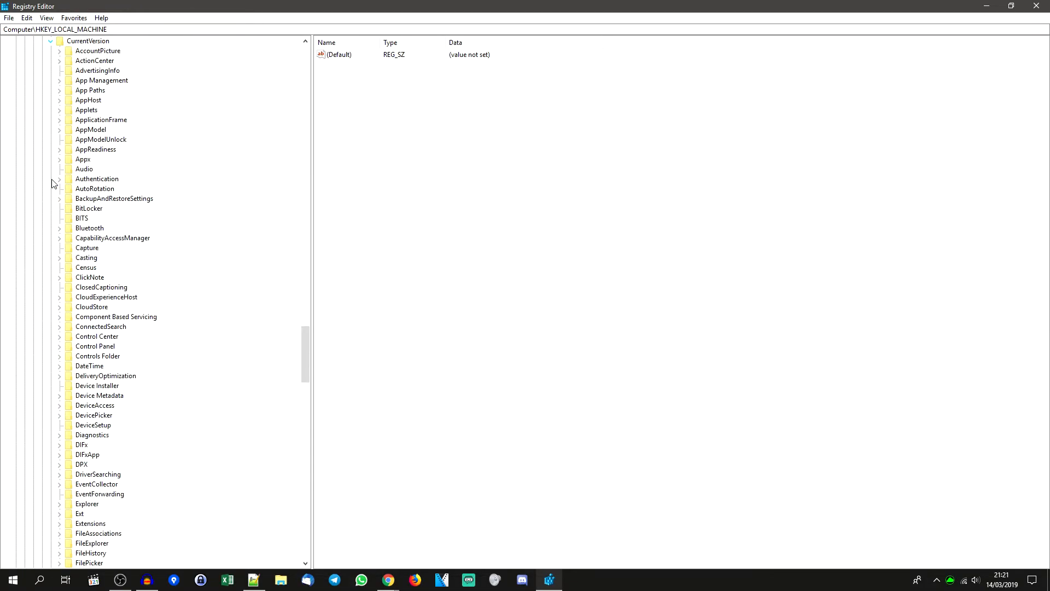
scroll("down", 3)
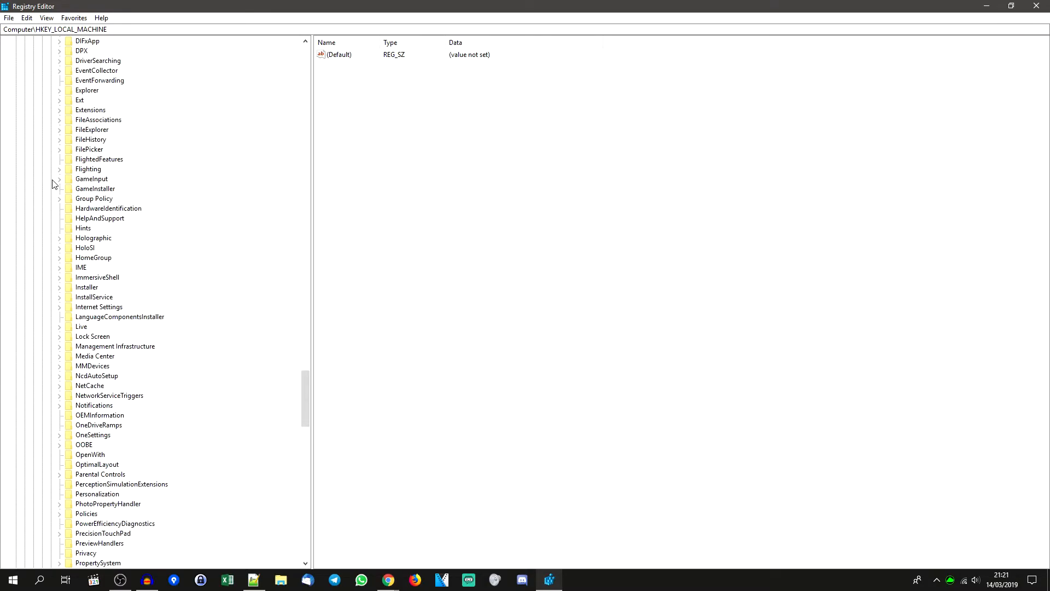
scroll("down", 3)
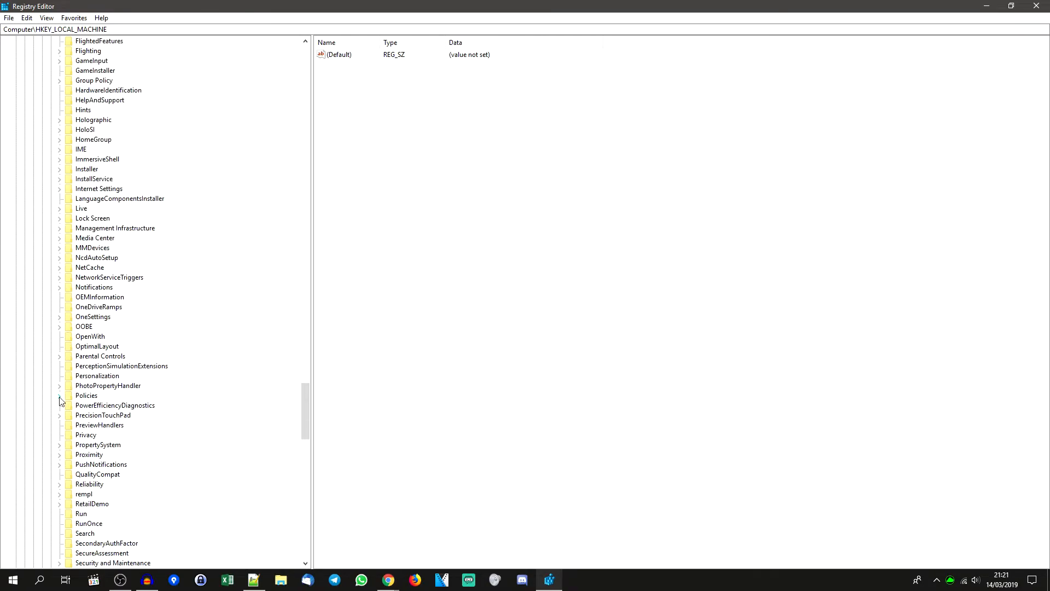
left_click(59, 395)
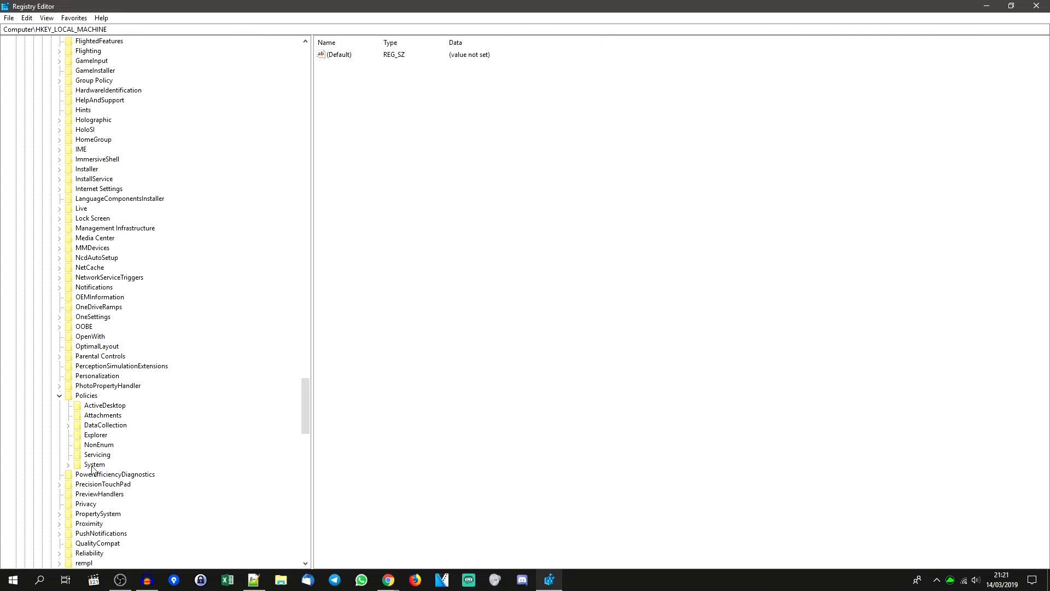
left_click(95, 463)
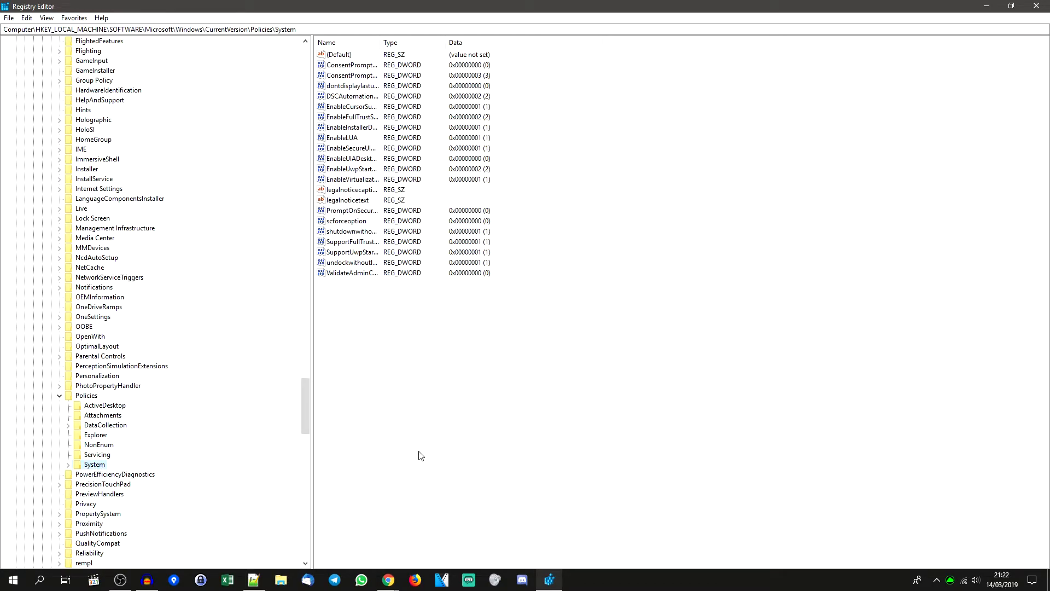
mouse_move(360, 148)
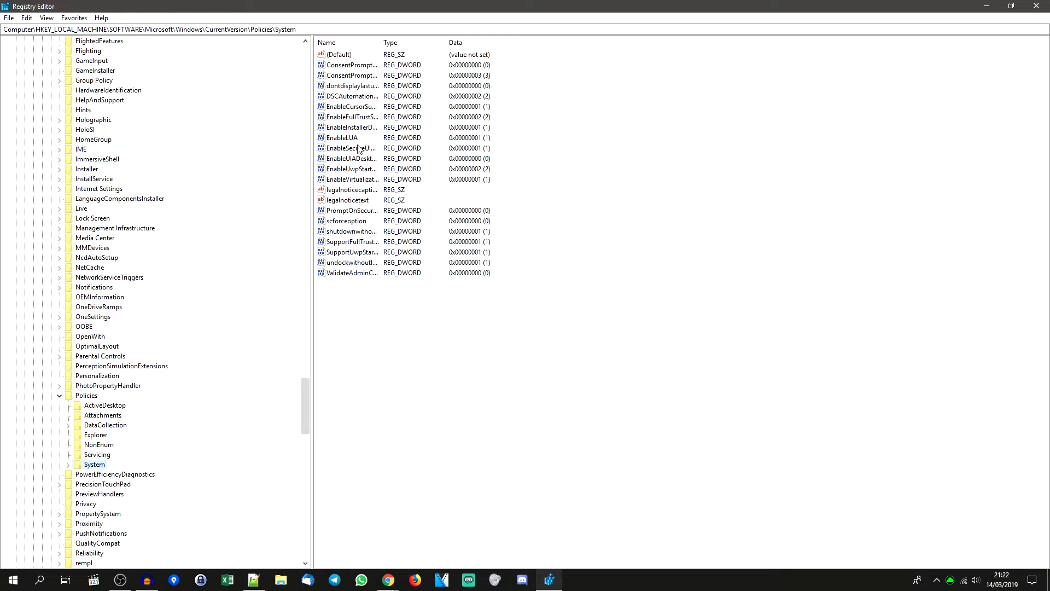
Modify EnableLUA and set its Value data to 0.
right_click(341, 137)
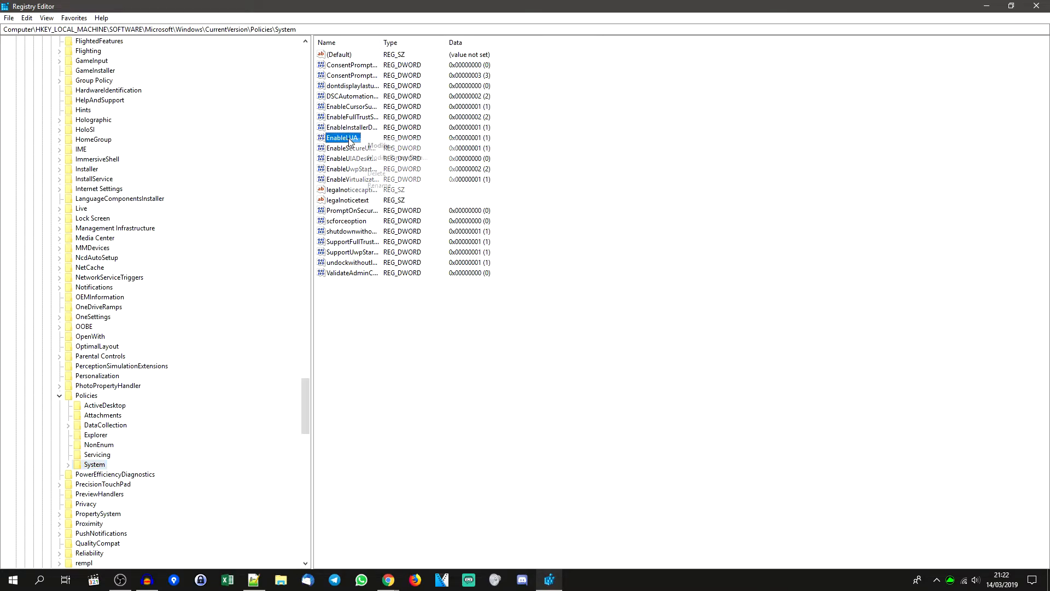
right_click(342, 137)
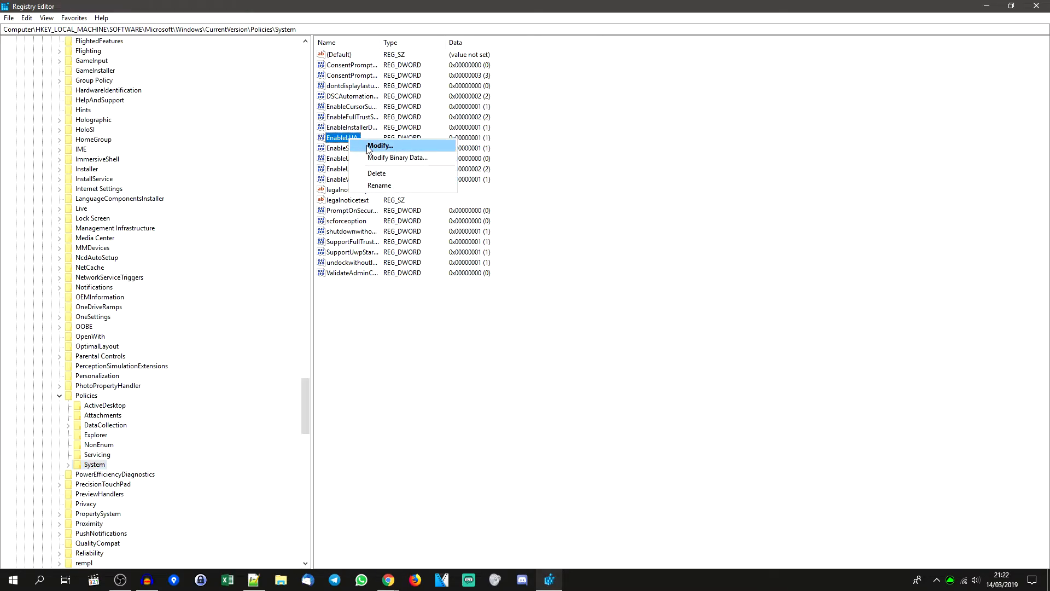
left_click(380, 146)
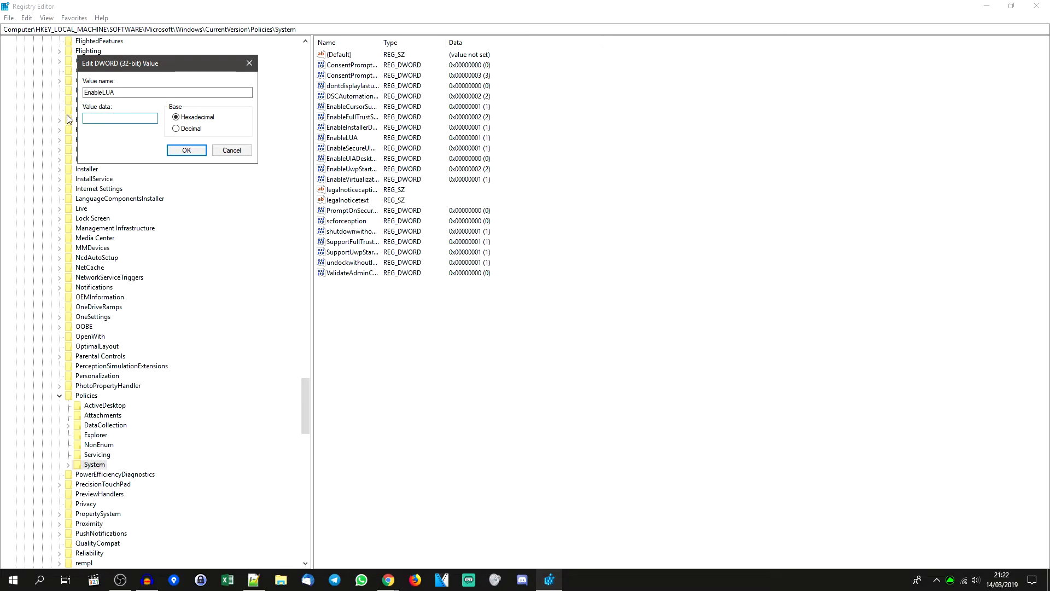
type("0")
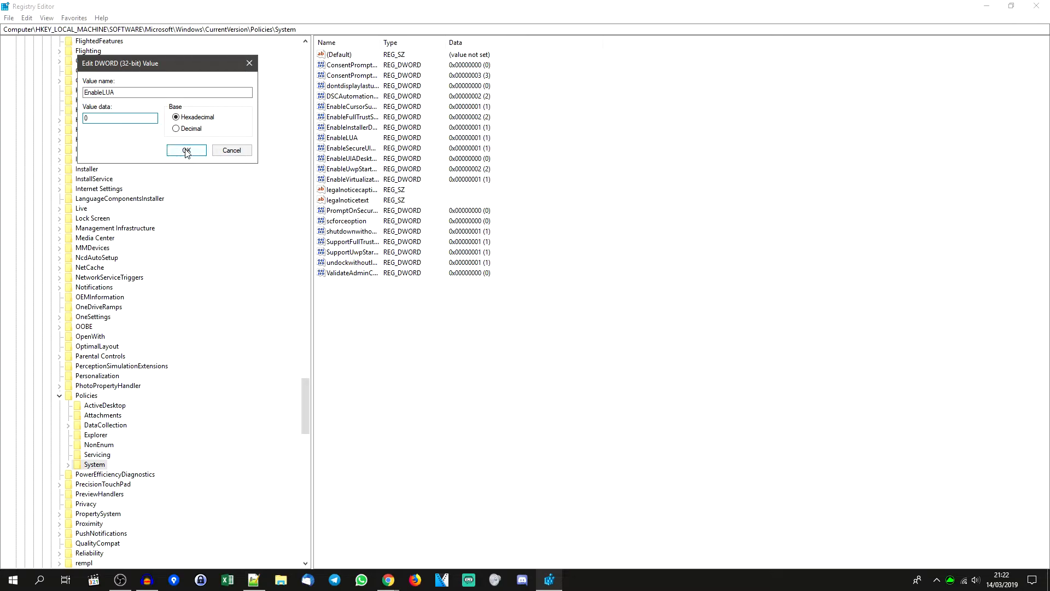
left_click(186, 150)
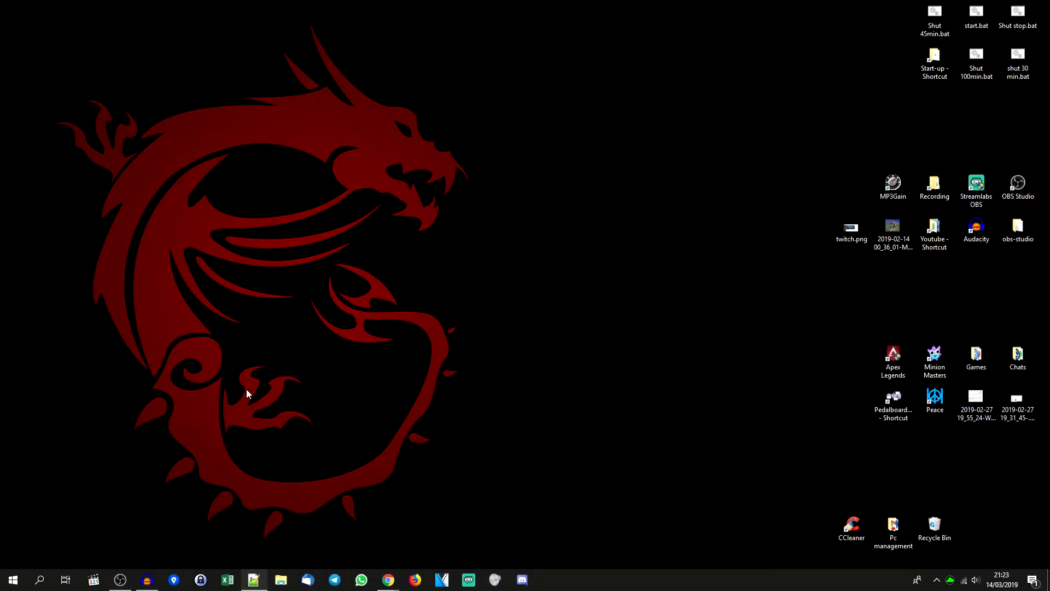
Bring up the Start menu to reach the Power options for restart.
left_click(12, 579)
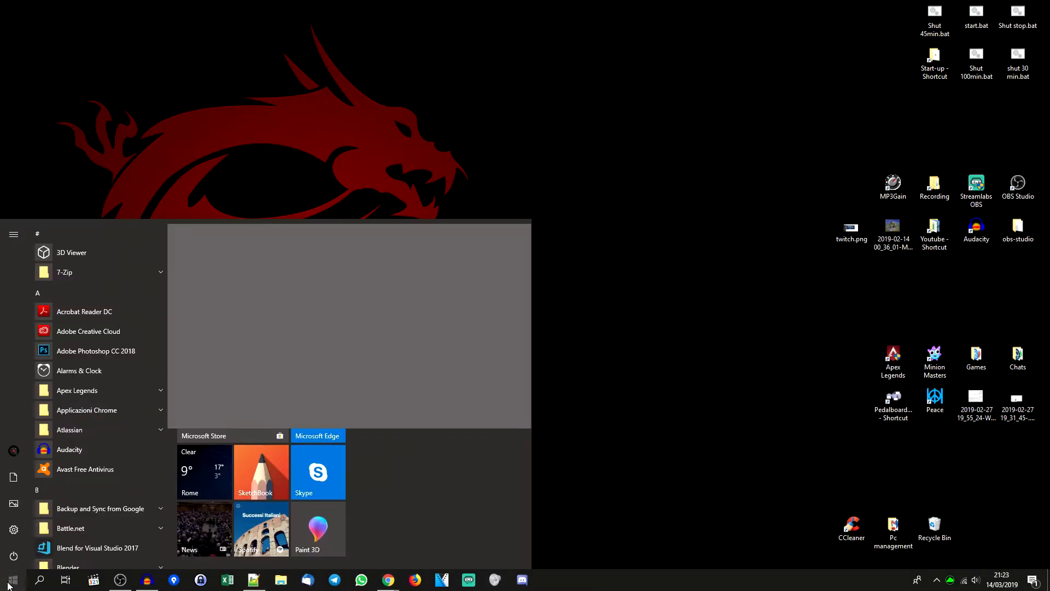